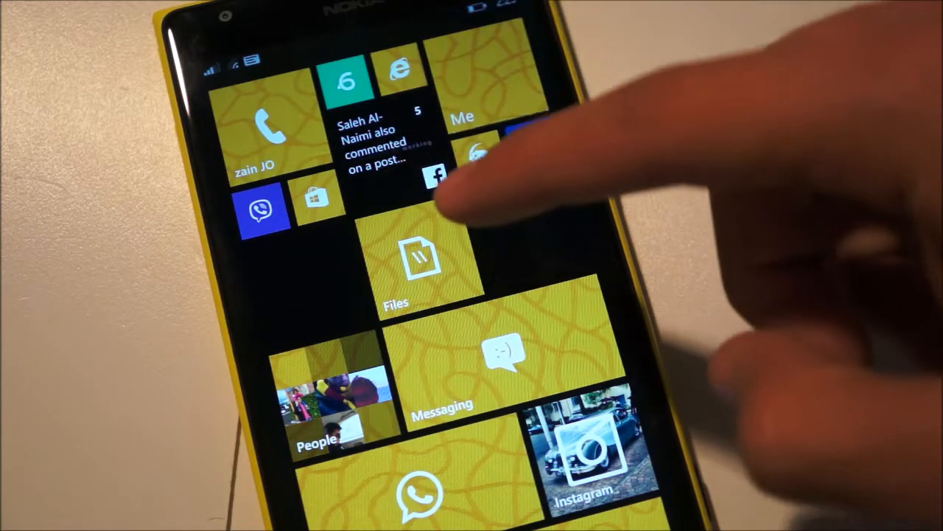
# Launch Files from the Start screen to view Phone and SD Card storage
pyautogui.click(418, 265)
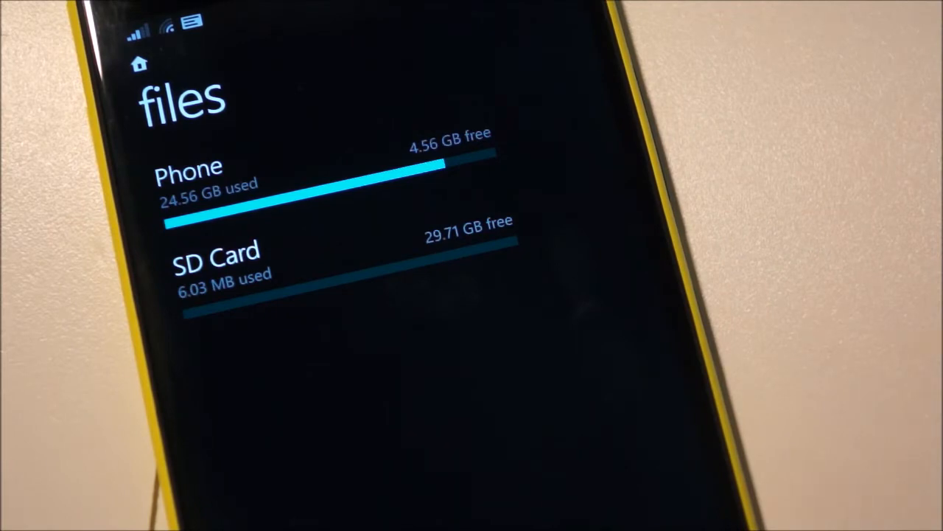
# Open Phone storage and browse into its Downloads folder
pyautogui.click(188, 177)
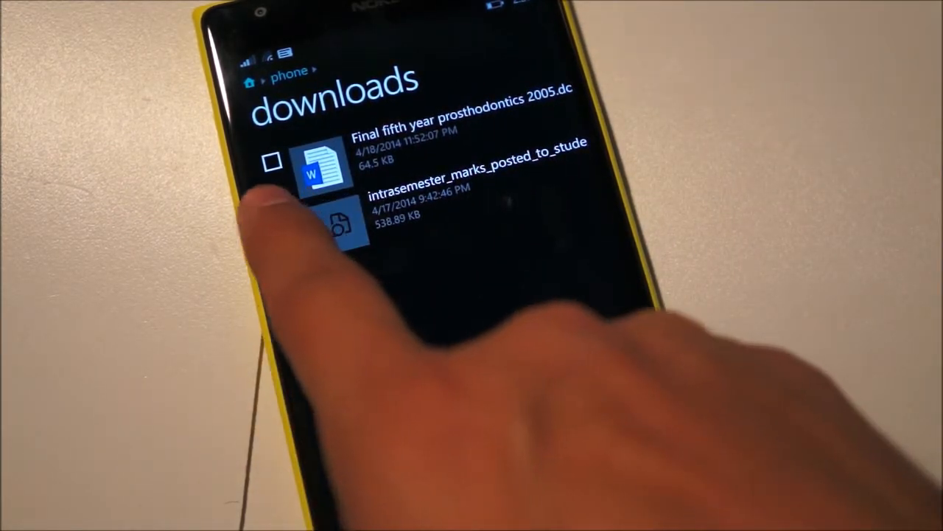
# Mark the Orthognathic Surgery Word document in Downloads for file actions
pyautogui.click(286, 219)
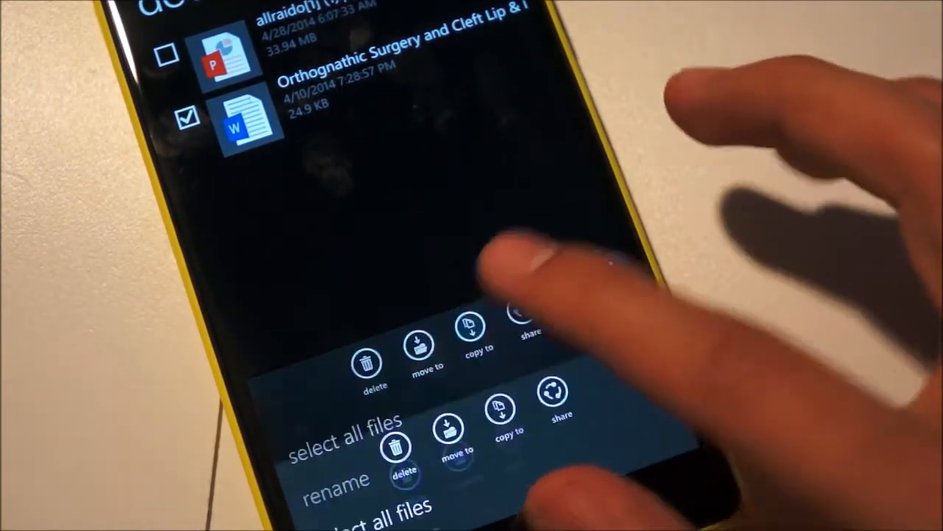
# Copy the Orthognathic Surgery document to the SD Card
pyautogui.click(480, 330)
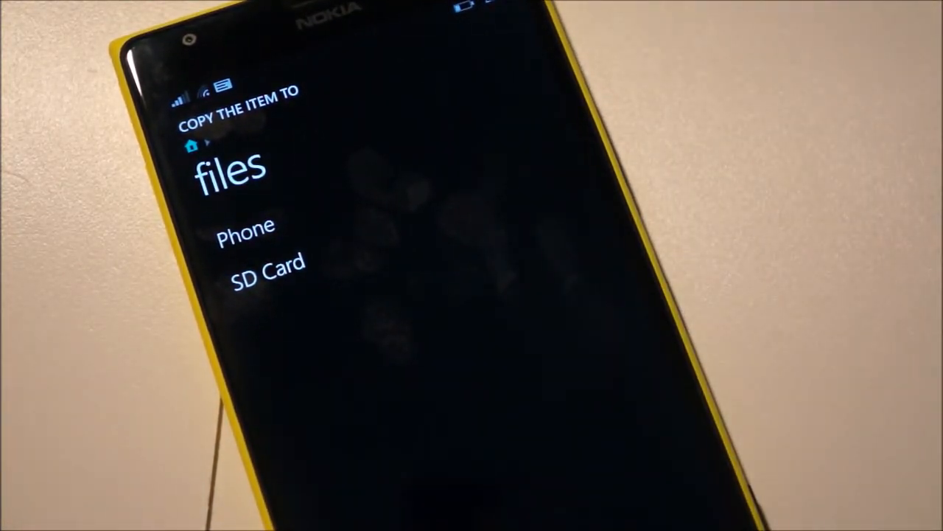
pyautogui.click(267, 263)
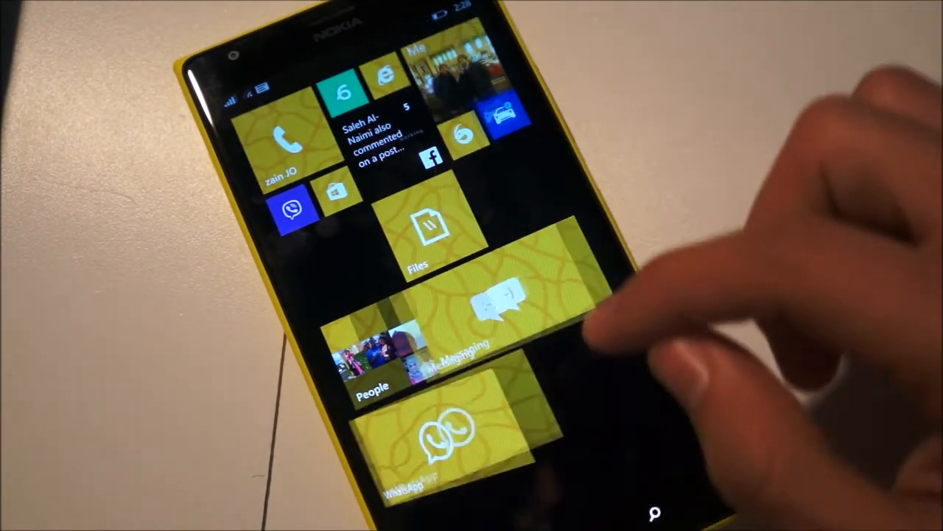
# Search for 'Adele', open the adele music folder, and expand its options
pyautogui.click(651, 512)
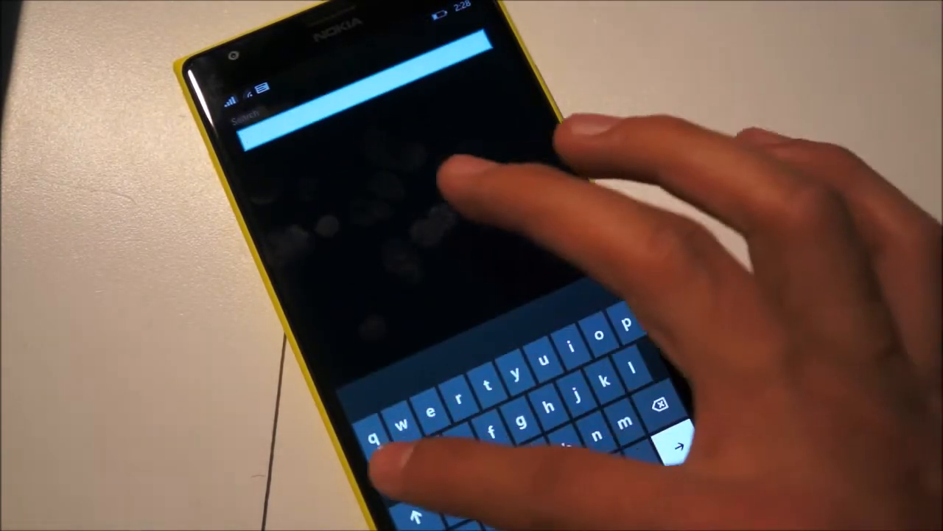
pyautogui.write('Adele')
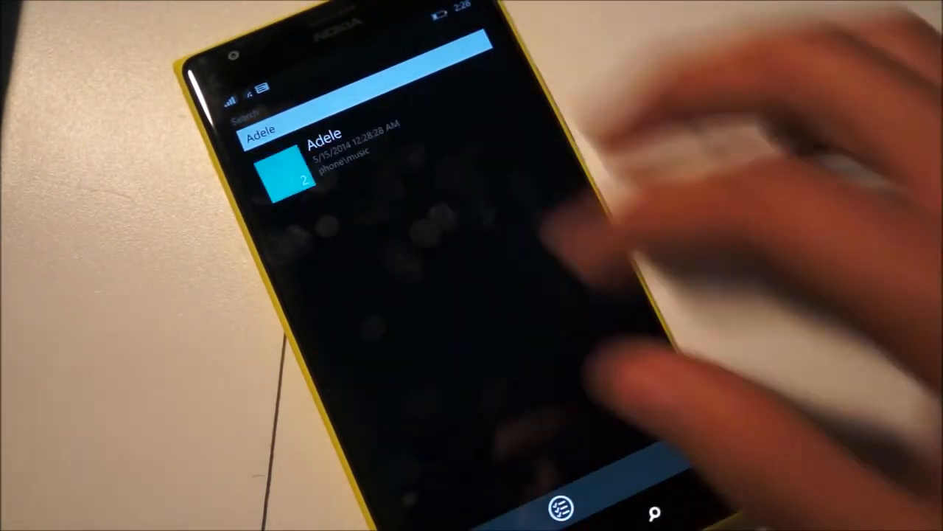
pyautogui.click(302, 170)
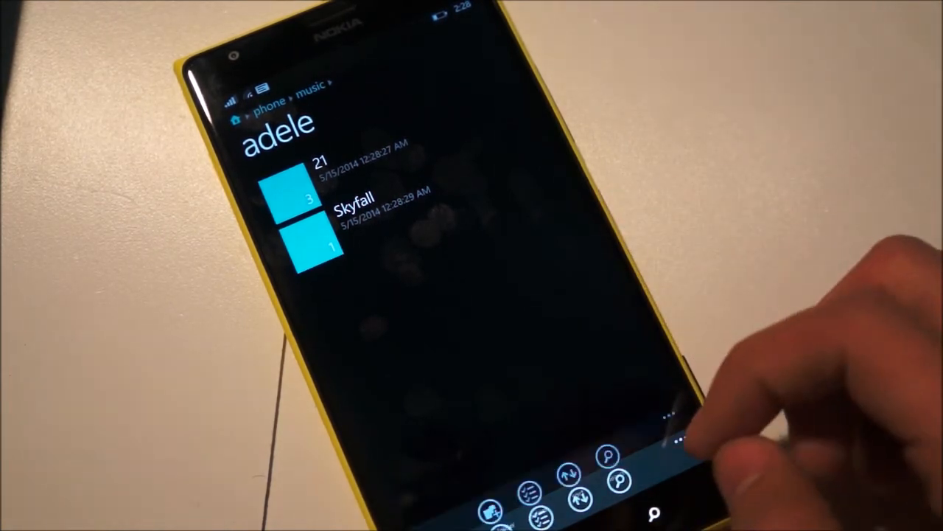
pyautogui.click(670, 418)
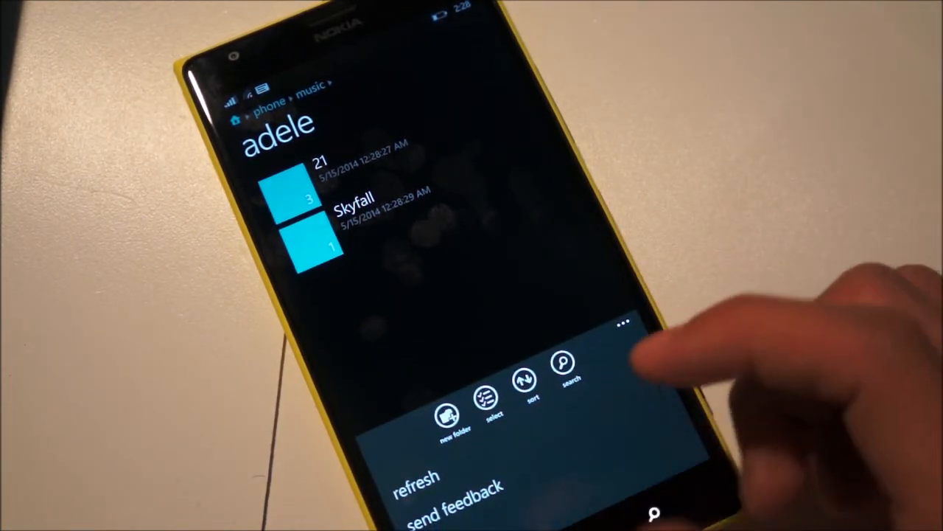